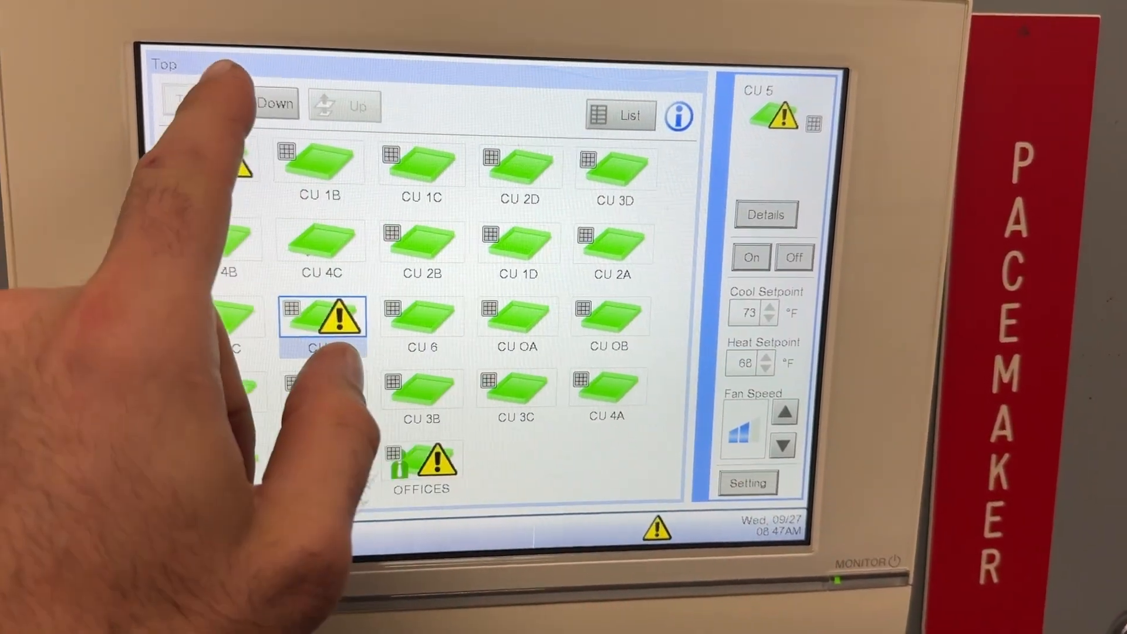
- Drill into the CU 5 group with the warning triangle to list its indoor units
left_click(338, 318)
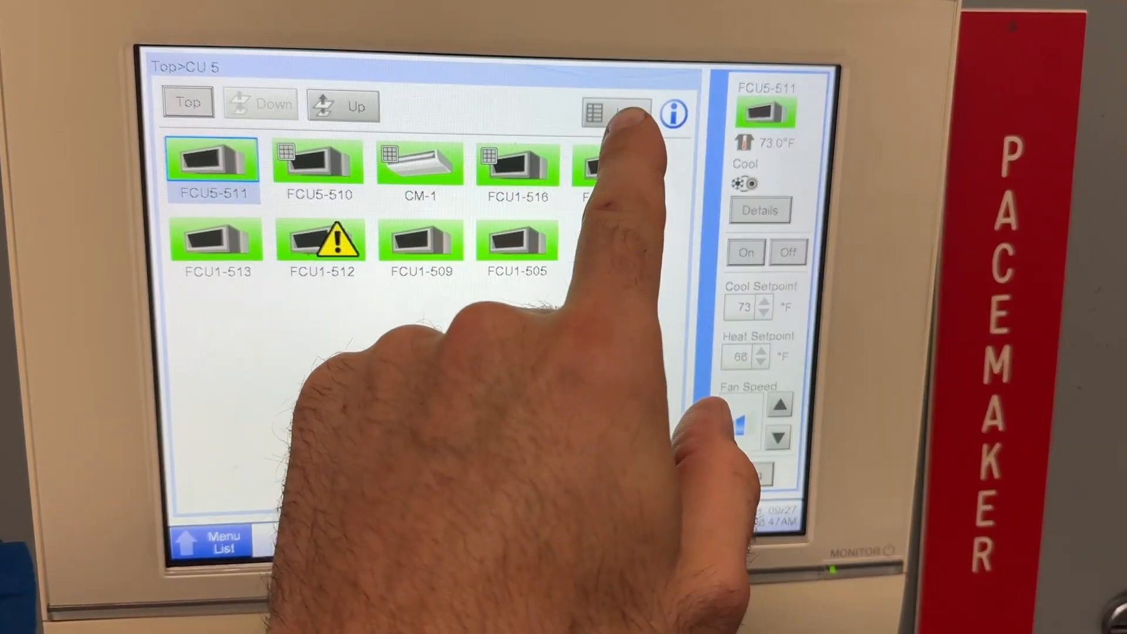
- Switch CU 5's units to list view and reveal FCU1-512's error code AF
left_click(607, 113)
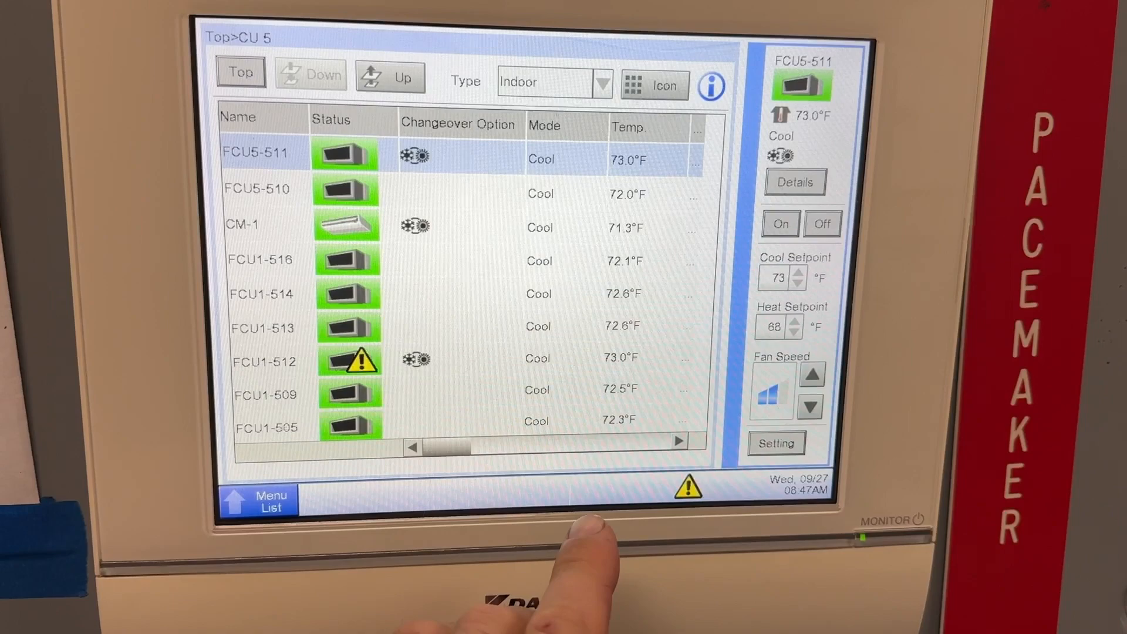
scroll("right", 3)
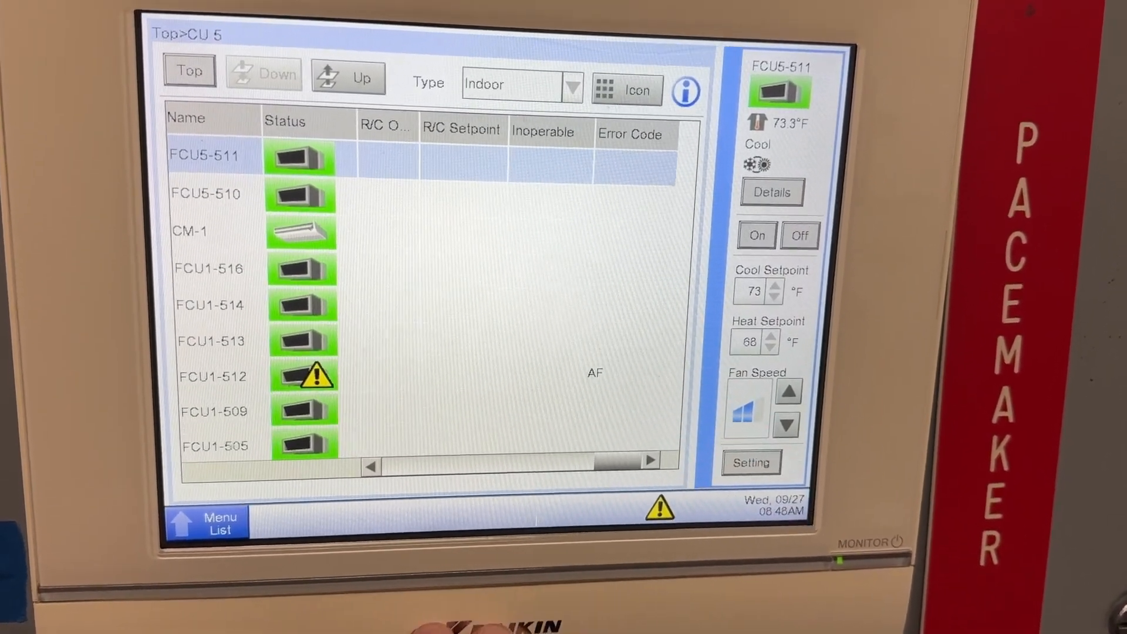
left_click(626, 91)
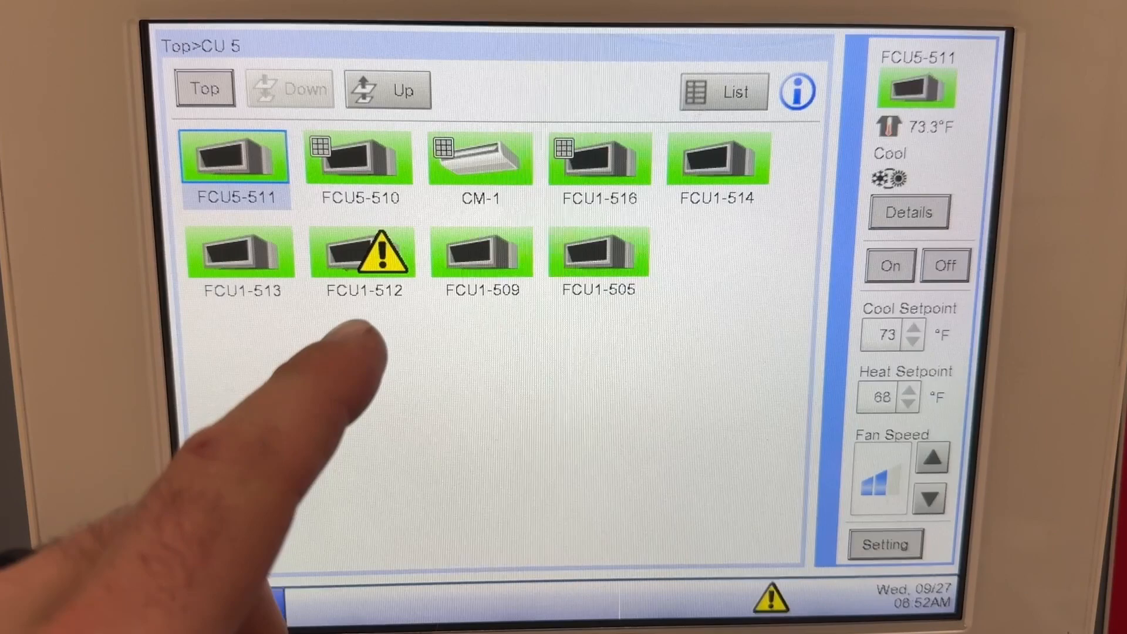
left_click(363, 251)
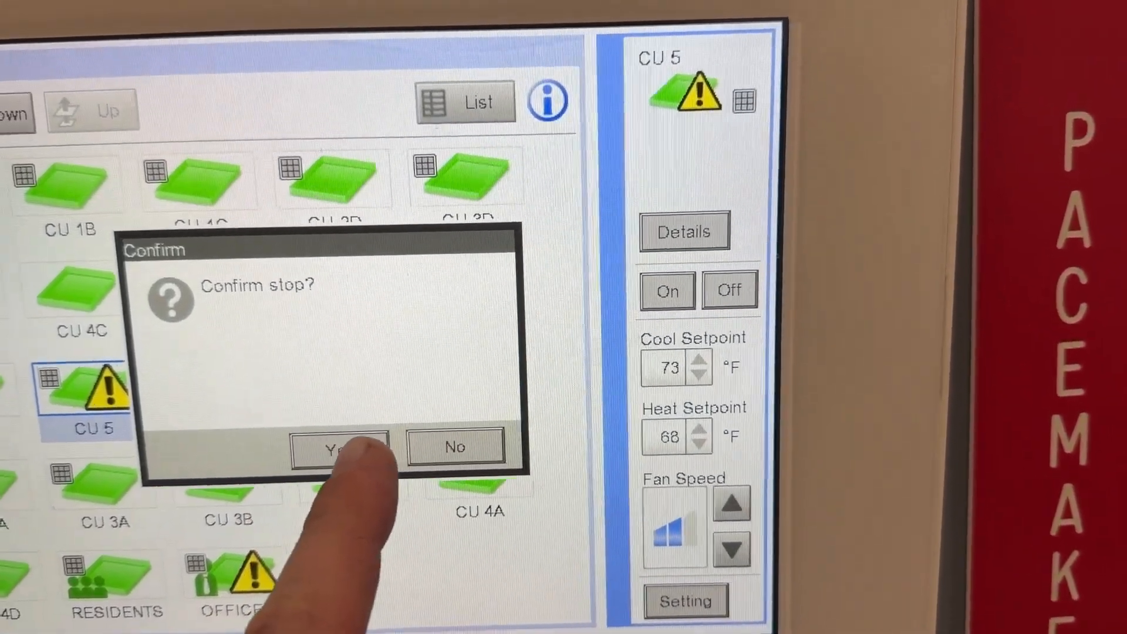
- Answer Yes to the Confirm stop? dialog to stop CU 5
left_click(342, 447)
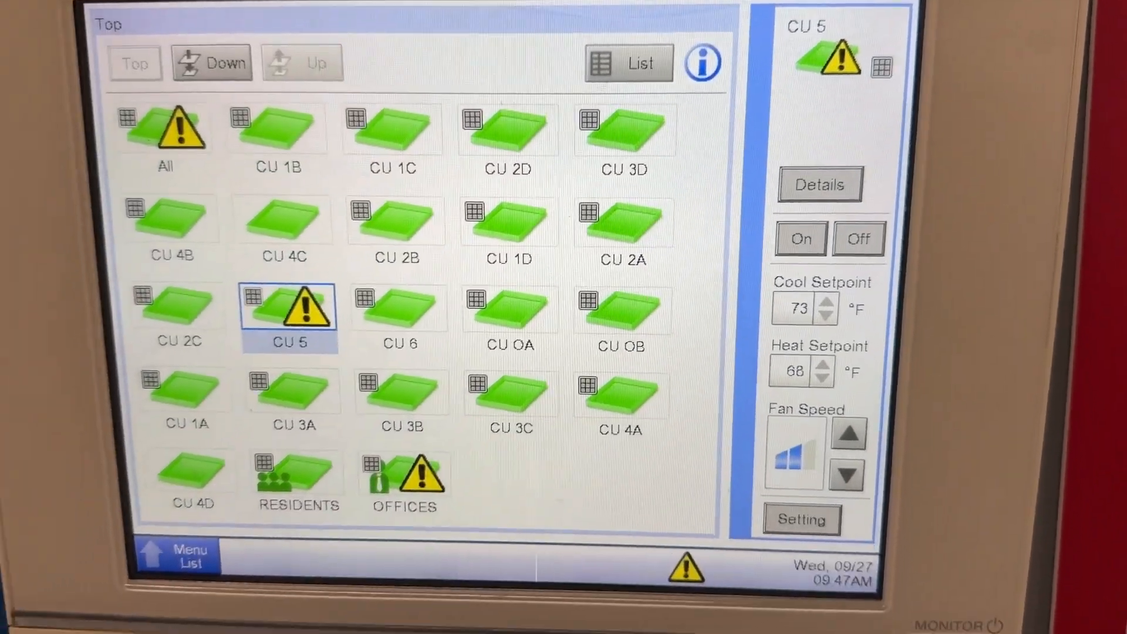